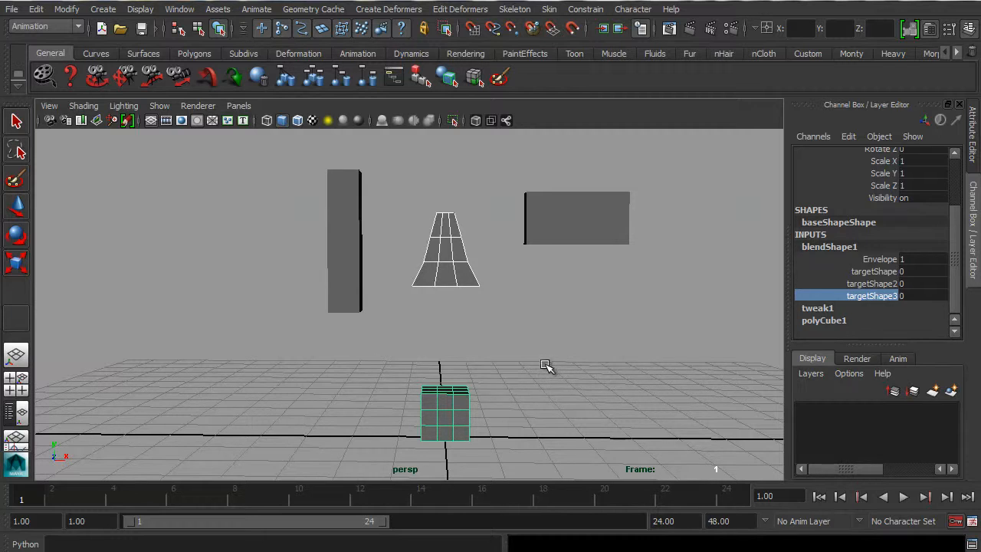
mouse_move(552, 417)
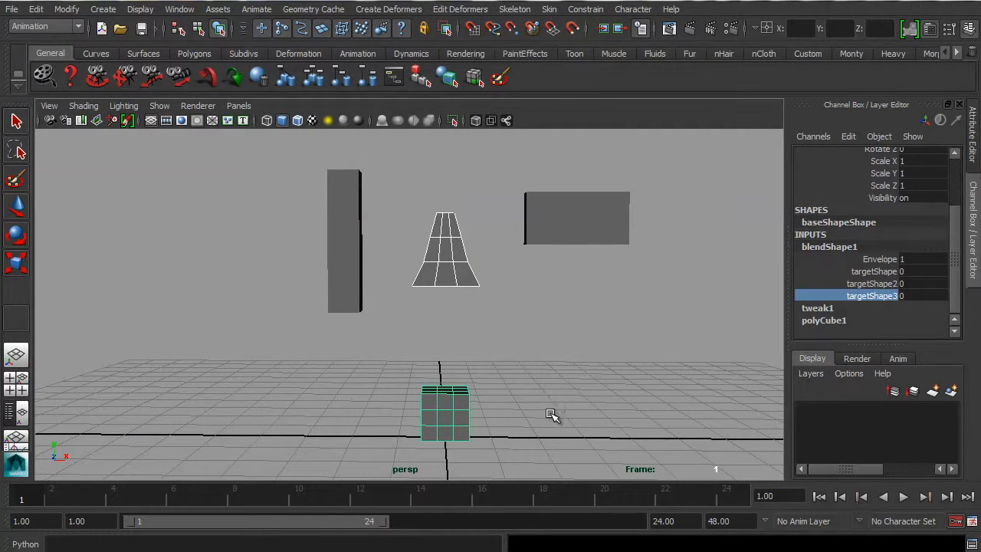
mouse_move(560, 427)
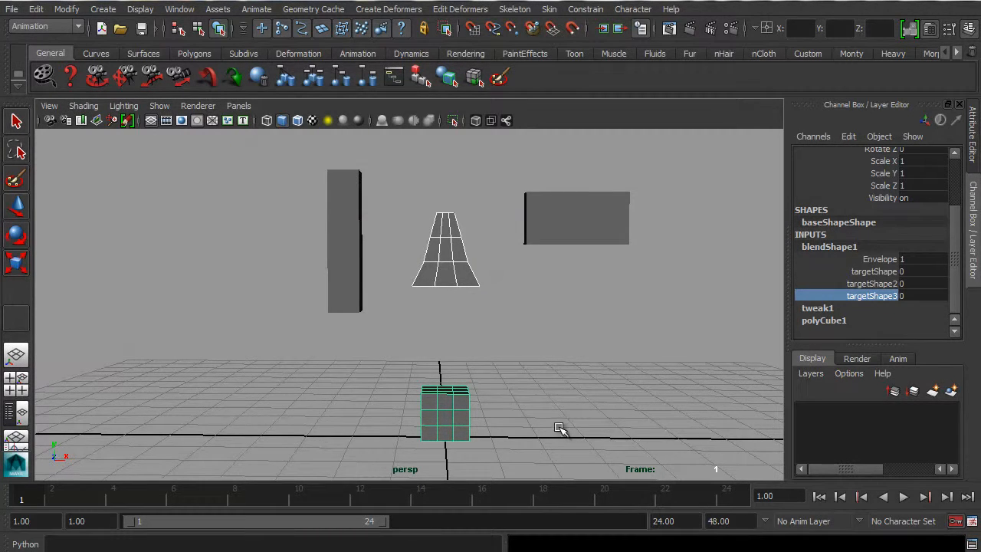
mouse_move(564, 423)
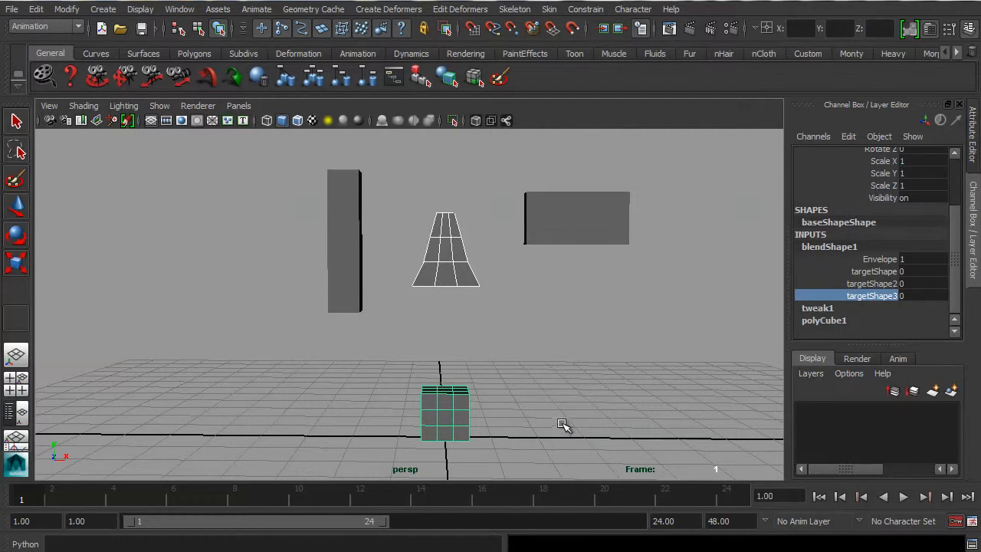
mouse_move(566, 368)
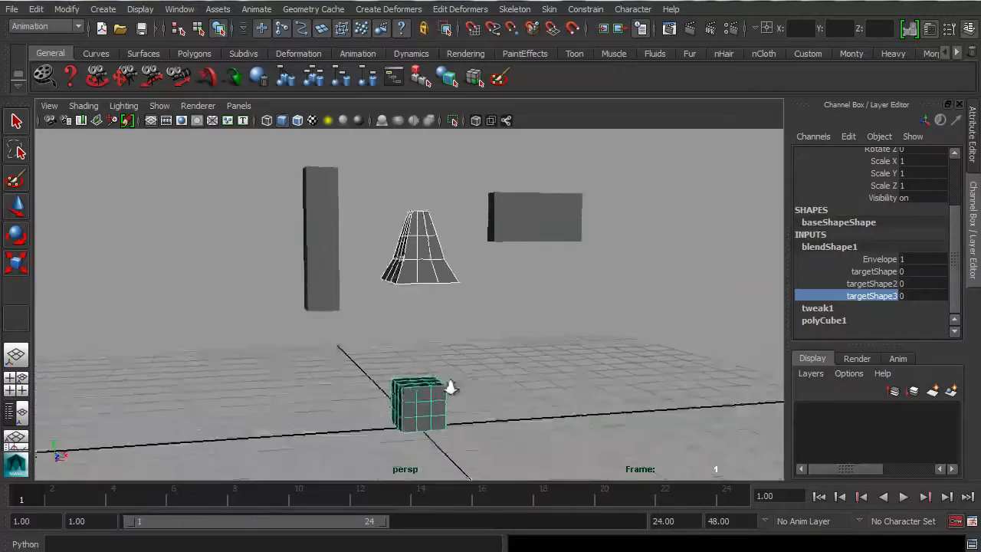
Preview the existing animation and return to the first frame
left_click(903, 496)
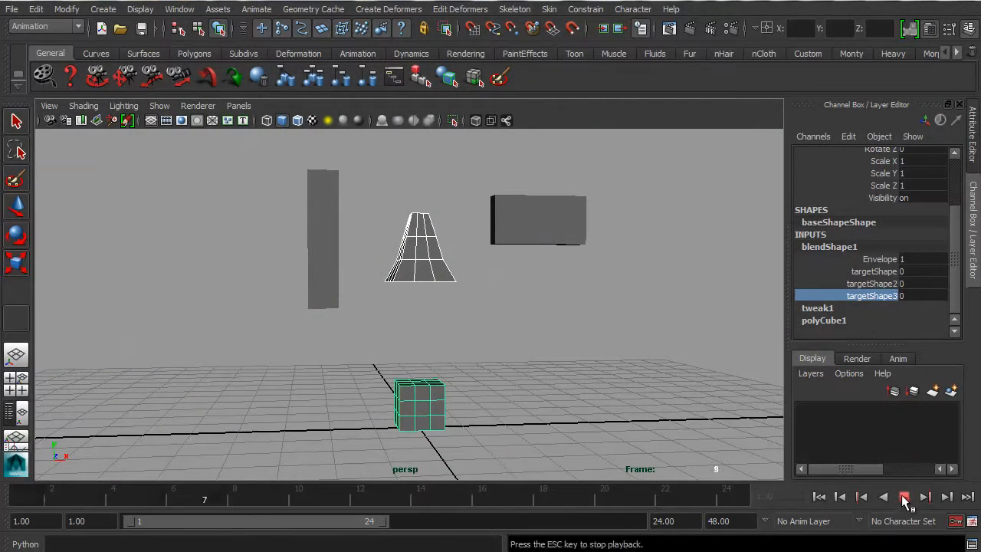
left_click(904, 497)
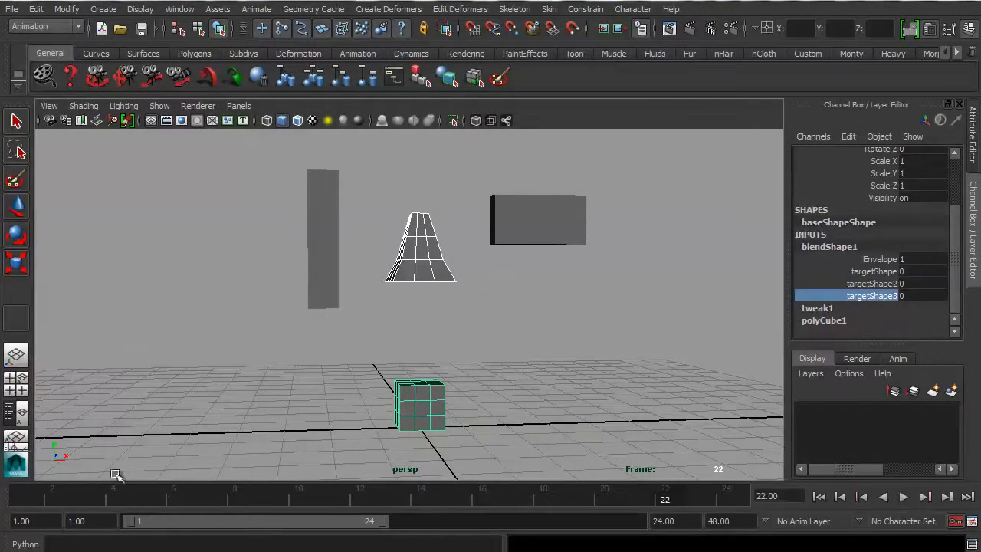
left_click(818, 497)
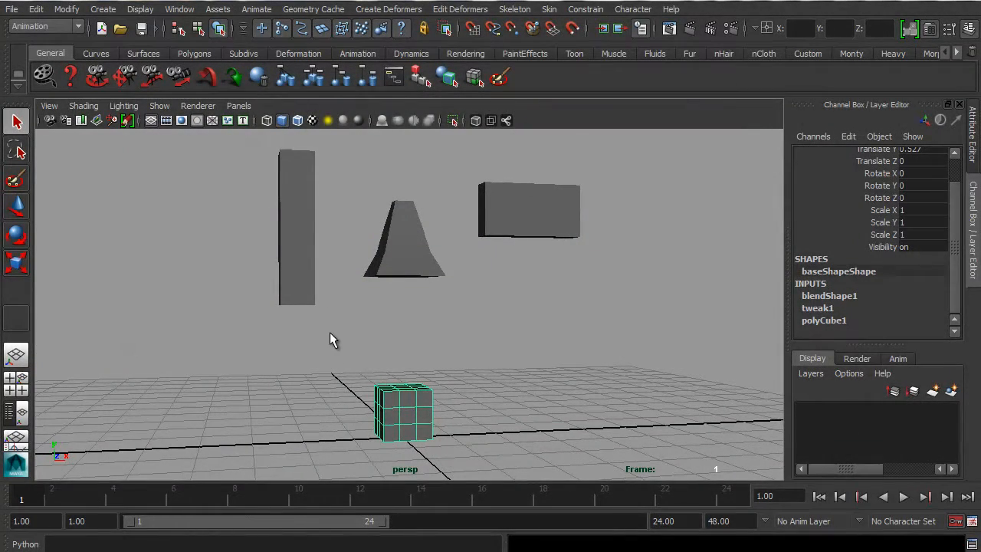
mouse_move(451, 309)
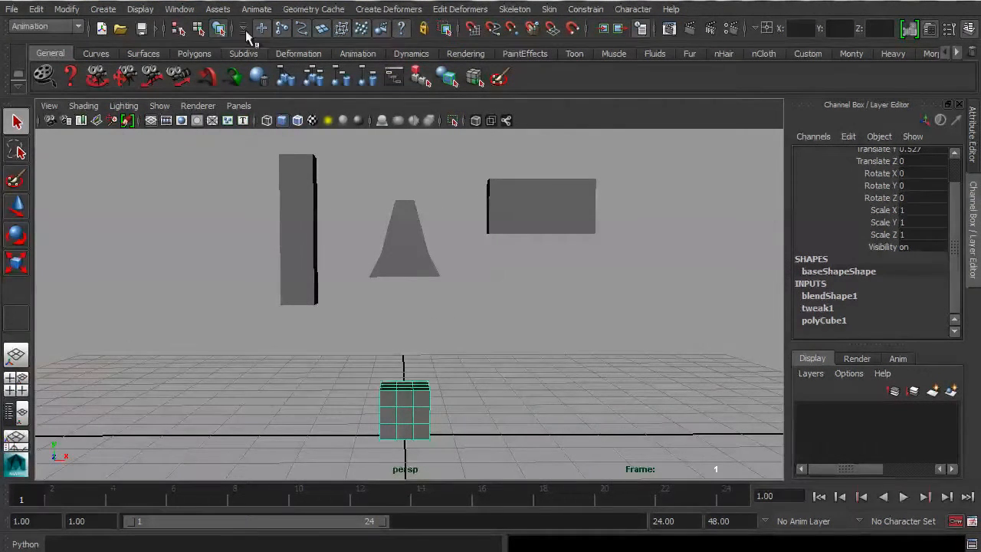
Bring up the Blend Shape editor and move it off the scene view
left_click(179, 9)
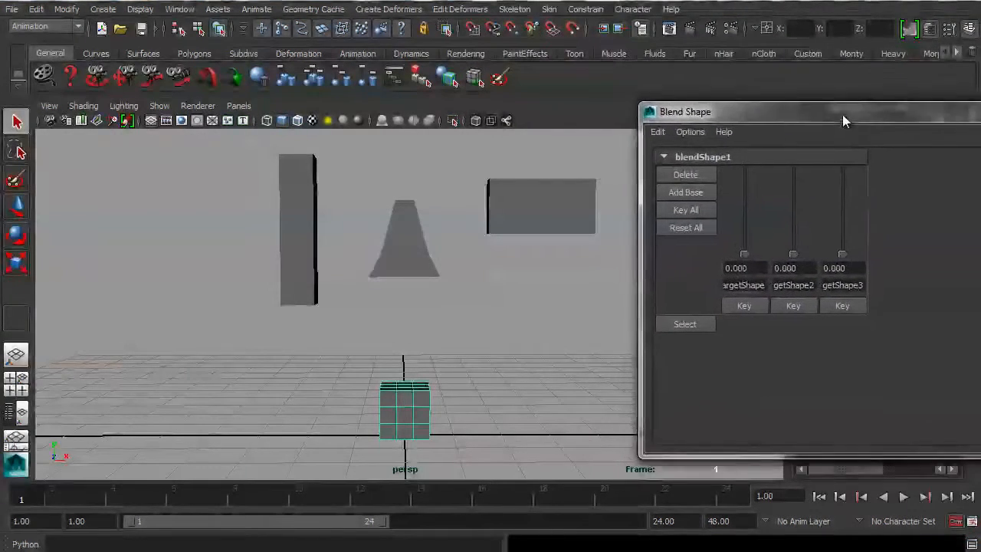
left_click_drag(843, 120, 769, 107)
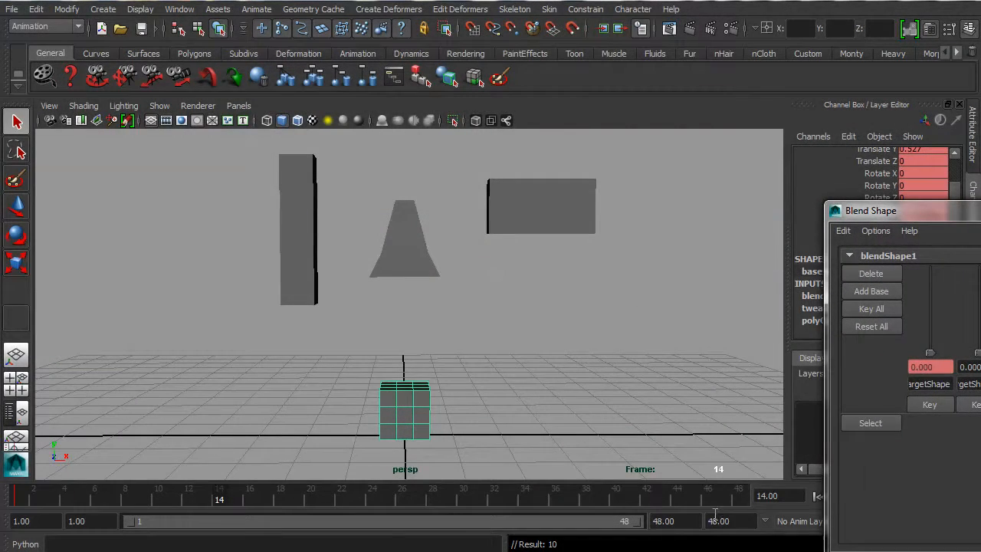
Key the first target's weight at 0, then 1 at frame 17, then back to 0 at frame 33
left_click(717, 521)
type("49")
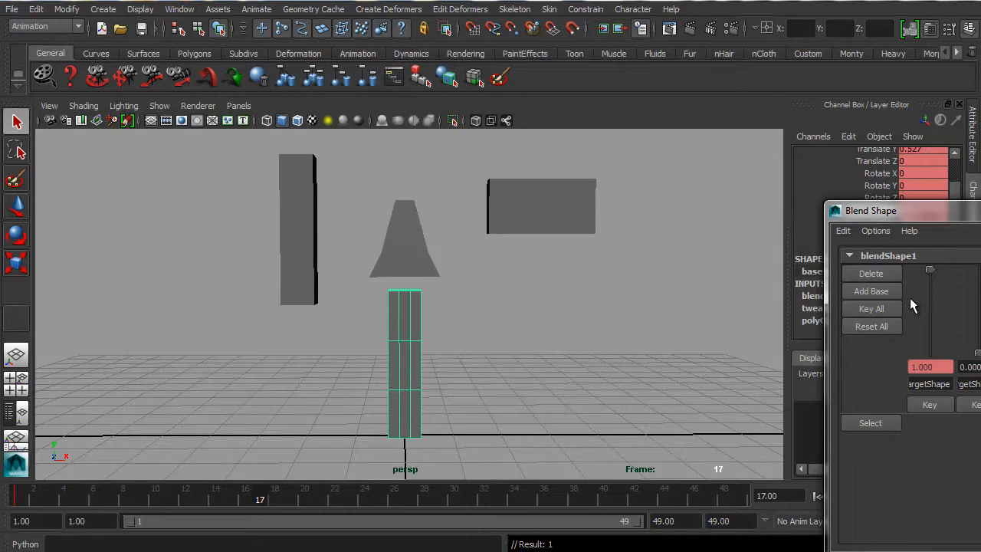
left_click(929, 404)
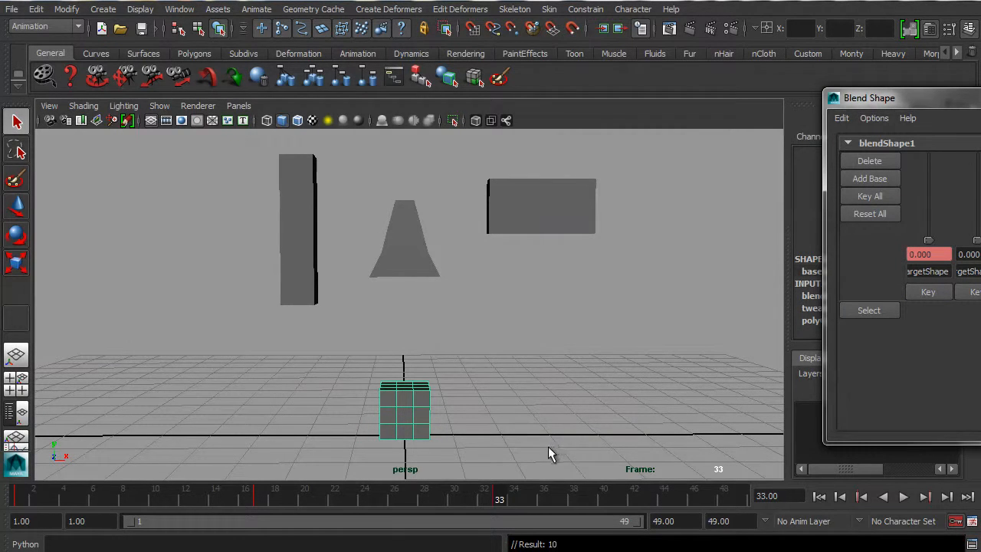
left_click(902, 496)
type("99")
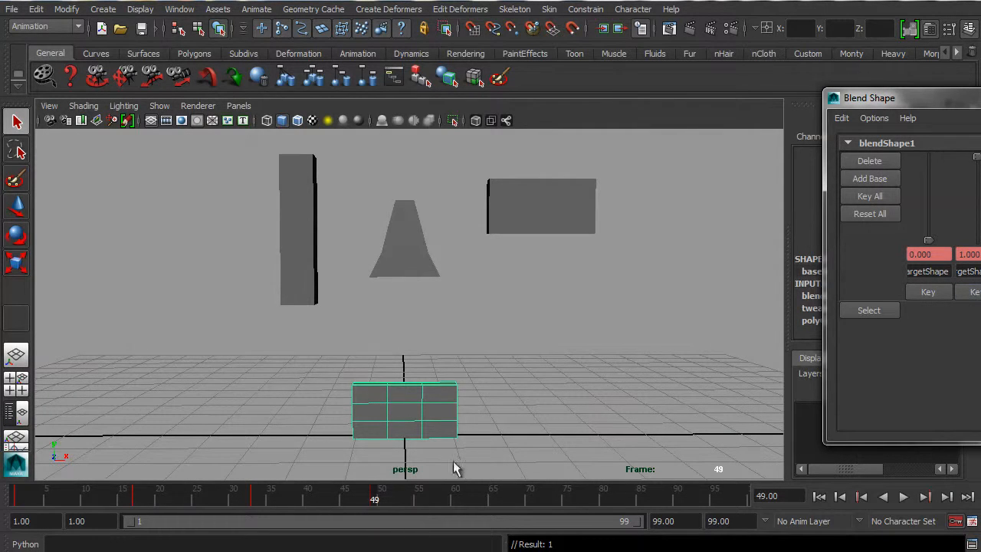
Key the second target at 1 on frame 49 and 0 on frame 65, then stop playback
left_click(902, 496)
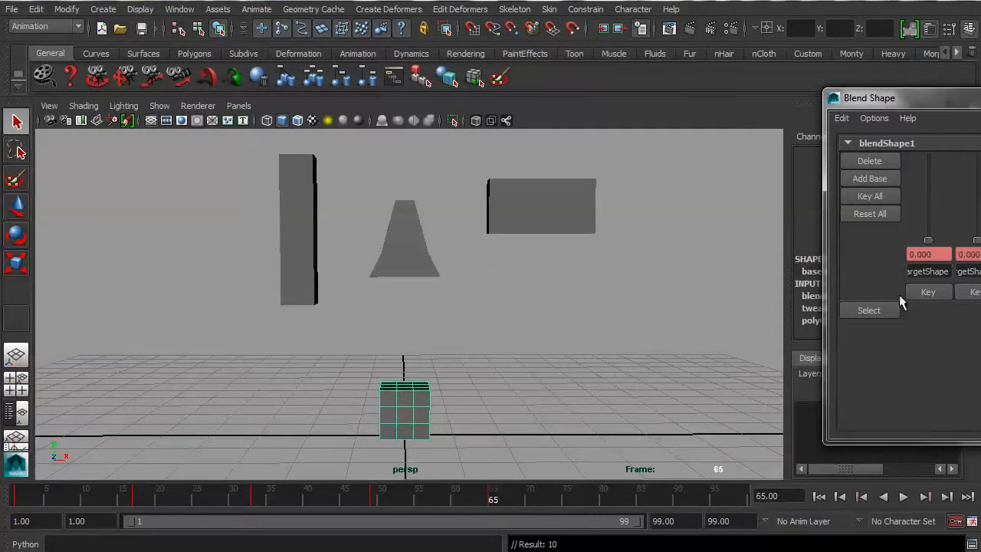
left_click(902, 497)
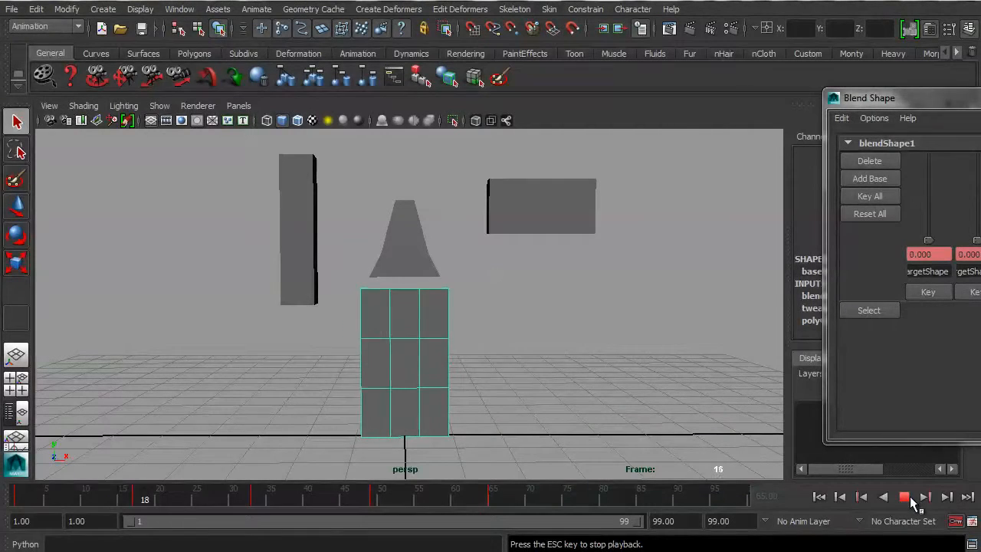
left_click(904, 496)
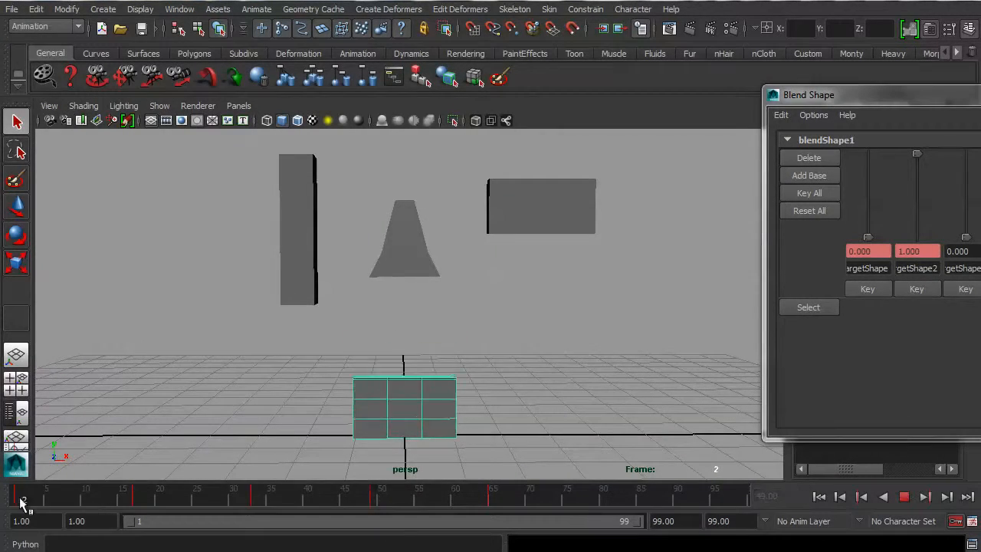
Scrub back to the start, undo the stray second-target key, replay, and rest at frame 33
left_click_drag(23, 493, 264, 493)
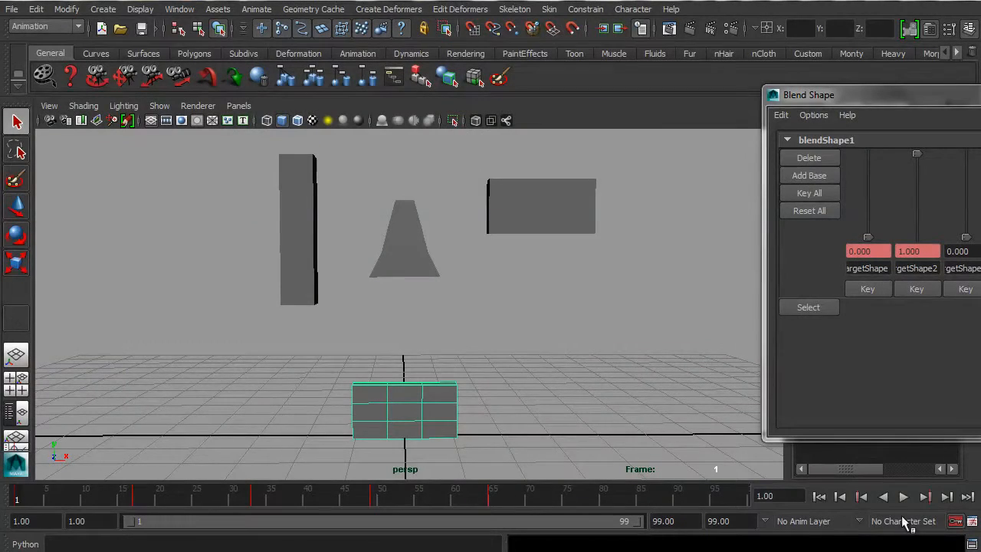
left_click(902, 497)
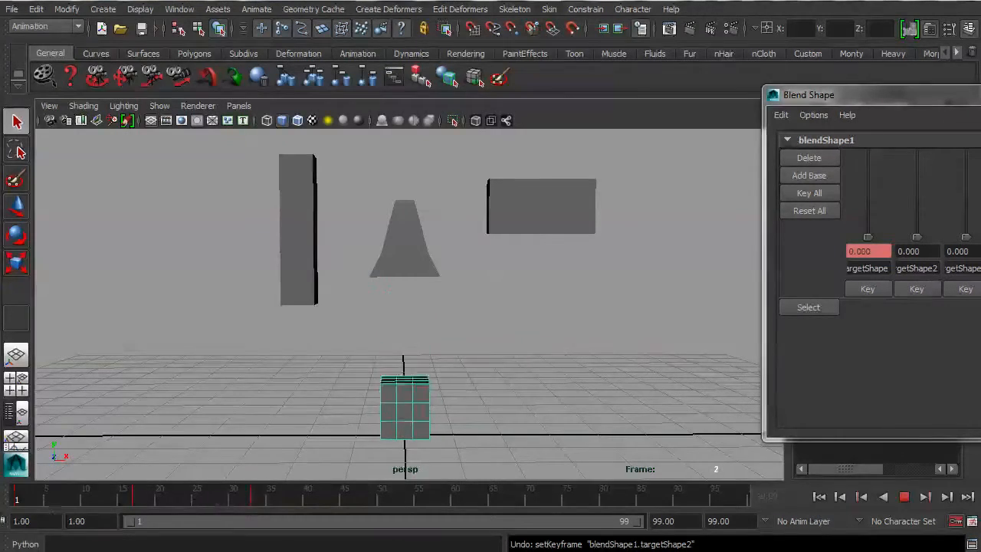
left_click(904, 496)
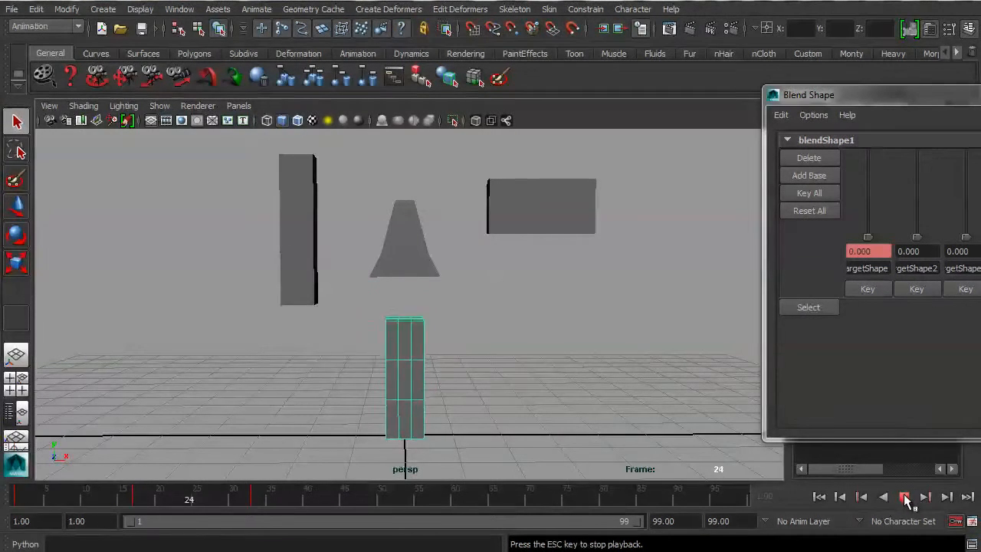
left_click(904, 497)
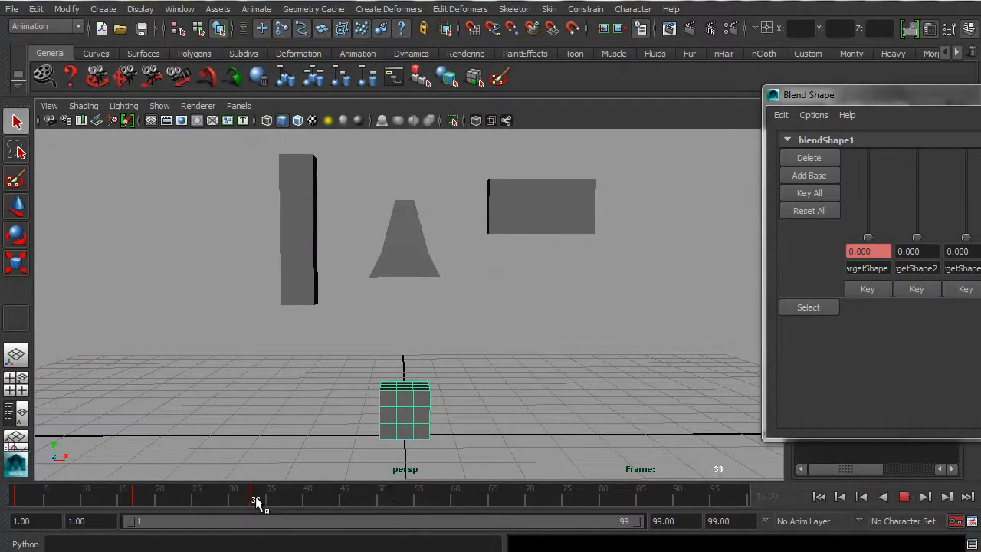
left_click(904, 496)
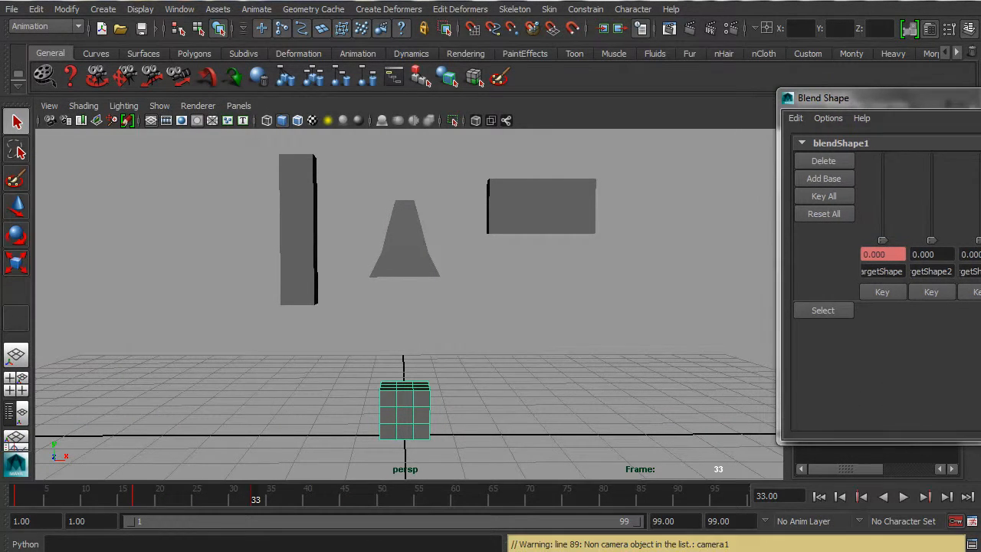
mouse_move(491, 429)
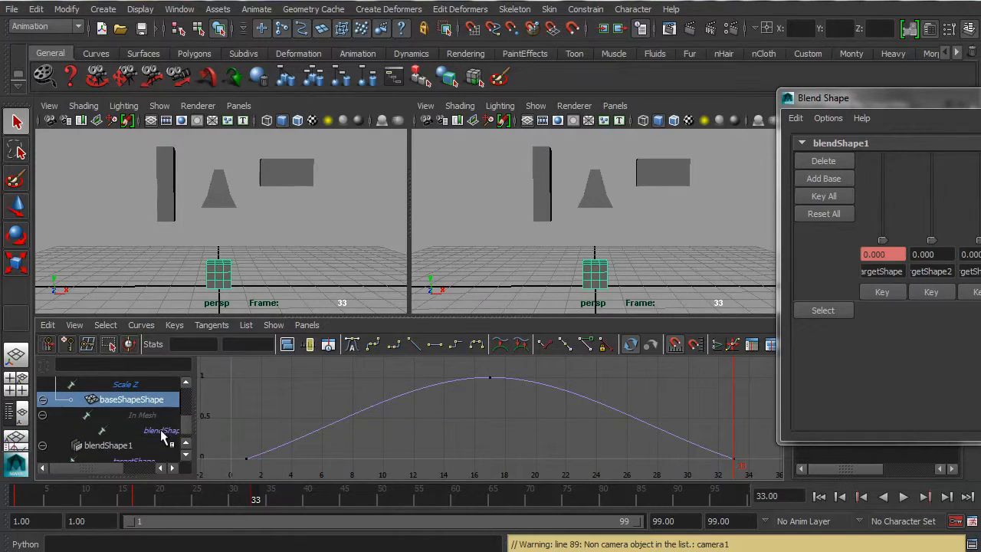
Show only the first target's weight curve in the Graph Editor around frame 14
left_click(161, 429)
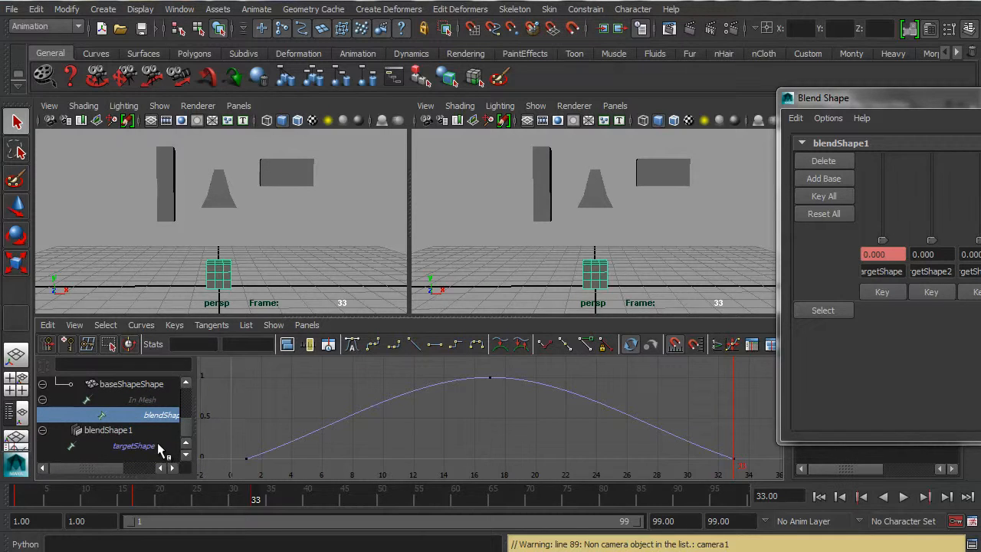
left_click(135, 444)
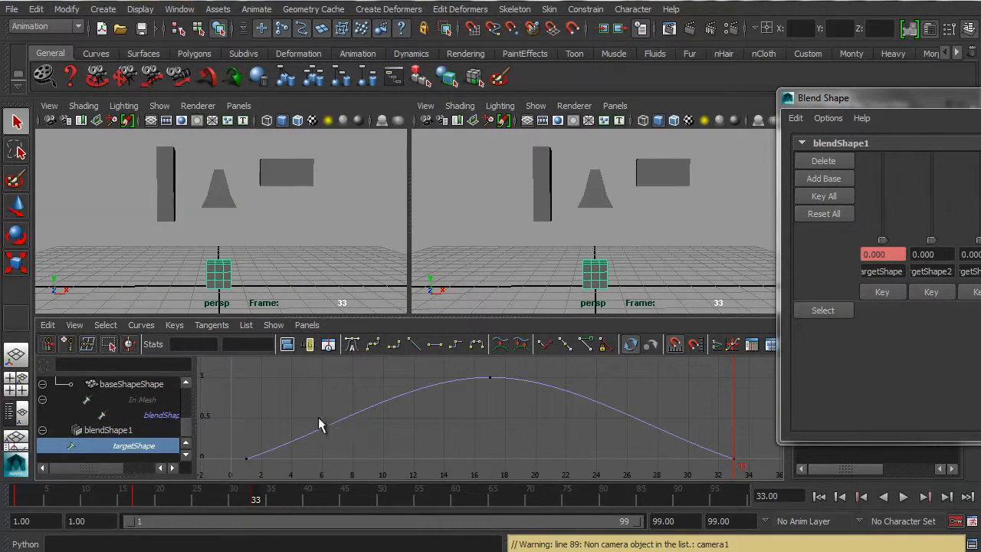
mouse_move(300, 447)
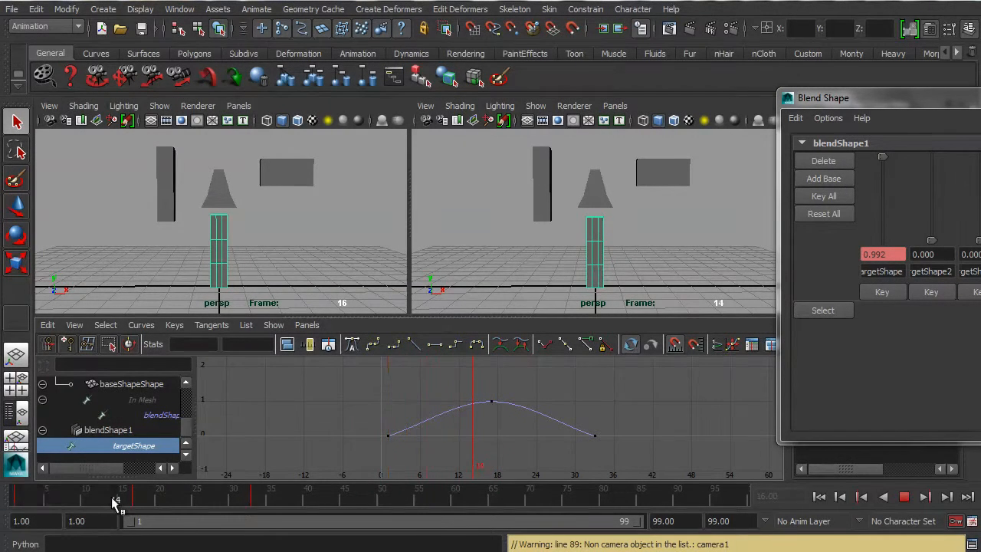
left_click(138, 498)
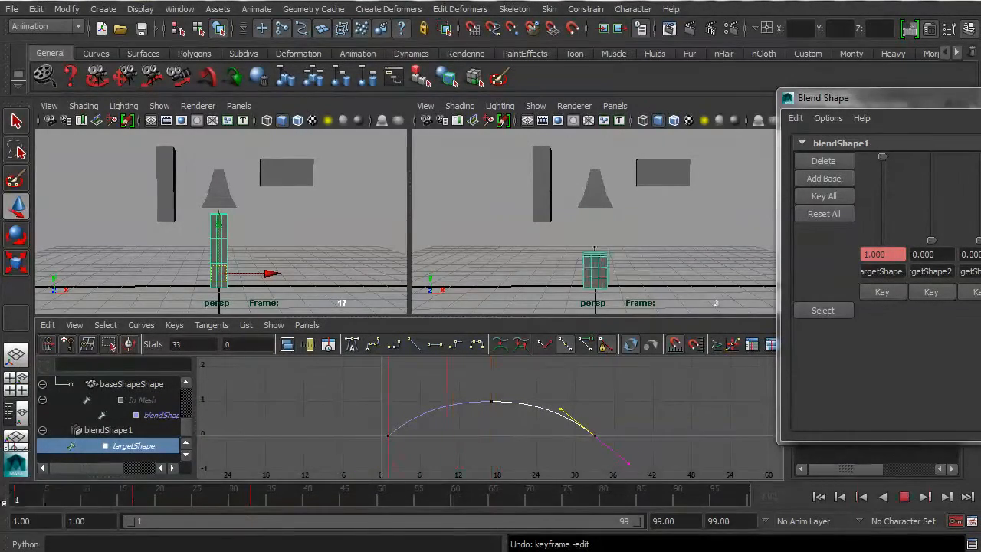
Step through nearby frames to check the cube's shape along the first target's curve
left_click(904, 497)
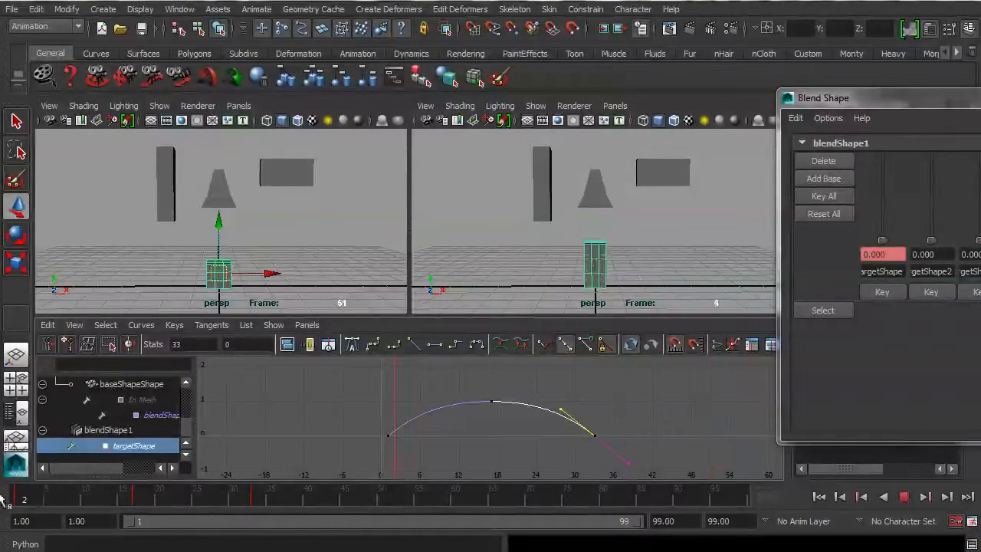
left_click(904, 496)
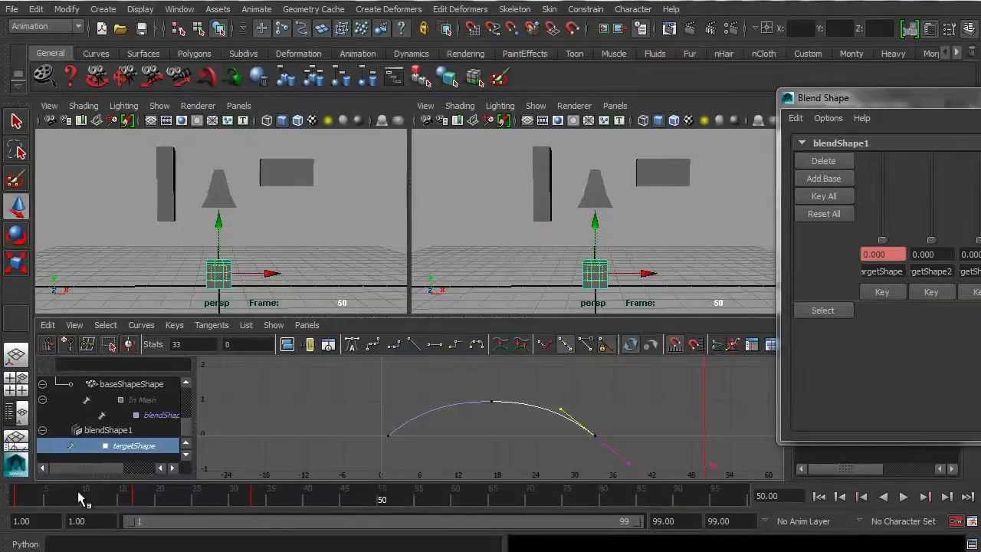
left_click(902, 496)
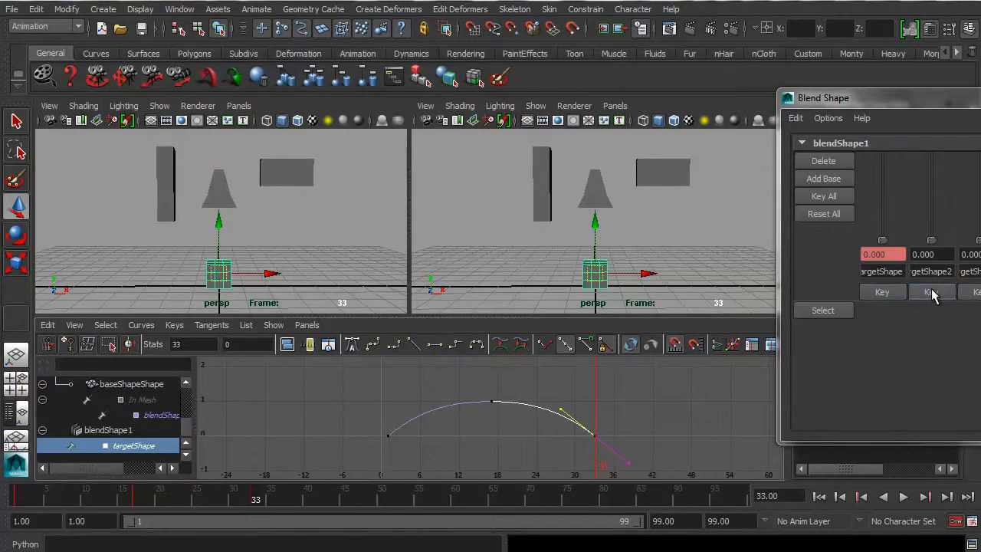
Key the second target at 0 on frame 33, 1 on frame 49, and 0 on frame 65, showing its curve
left_click(930, 291)
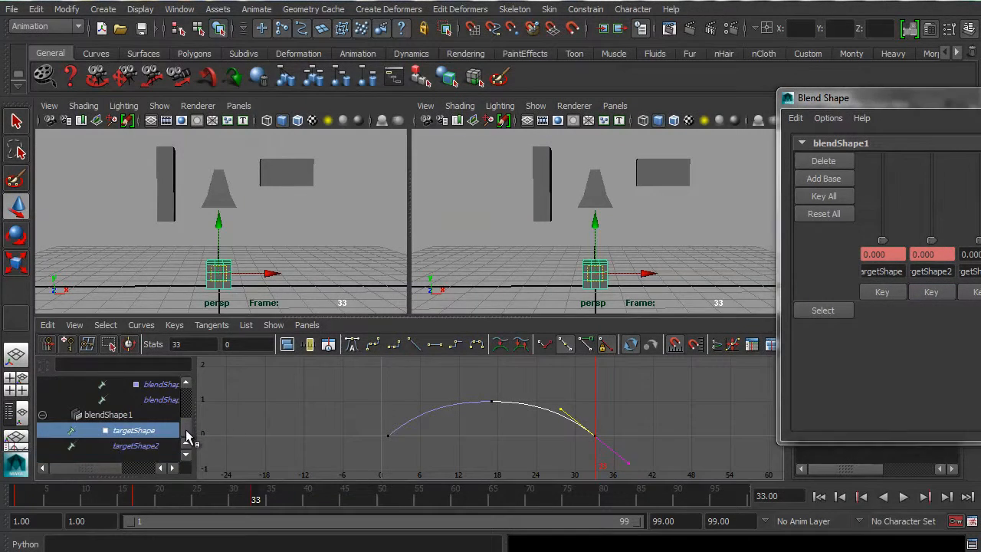
left_click(135, 444)
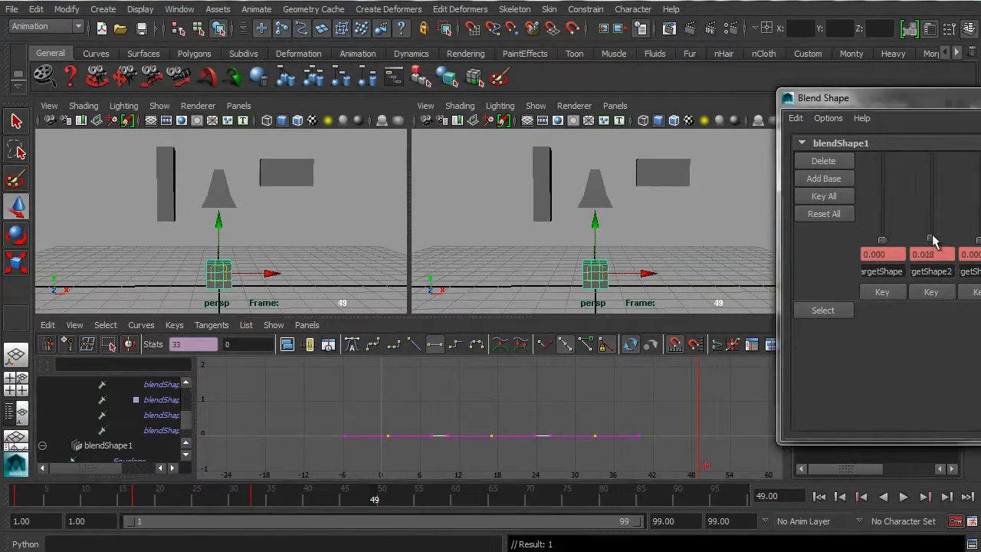
left_click_drag(931, 253, 931, 157)
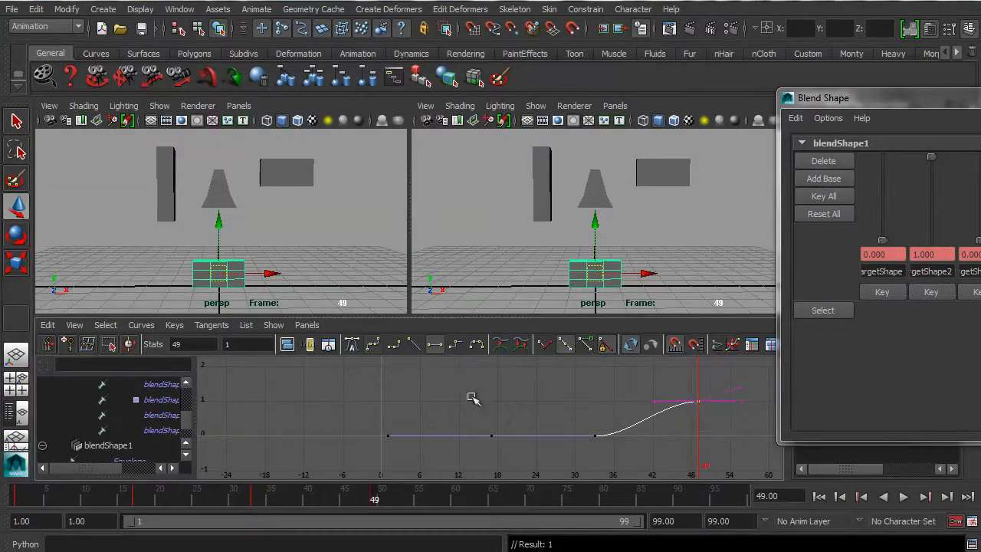
left_click(903, 496)
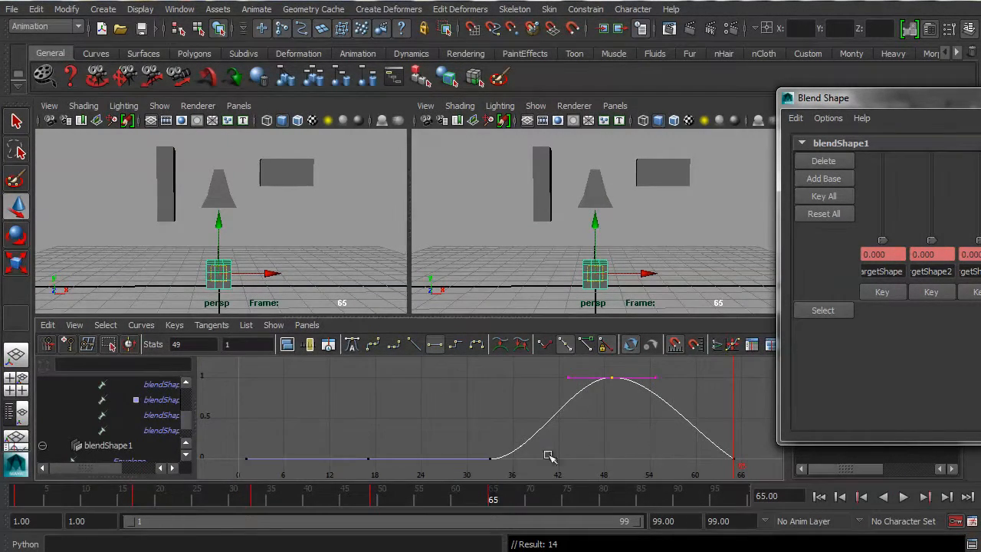
left_click(902, 496)
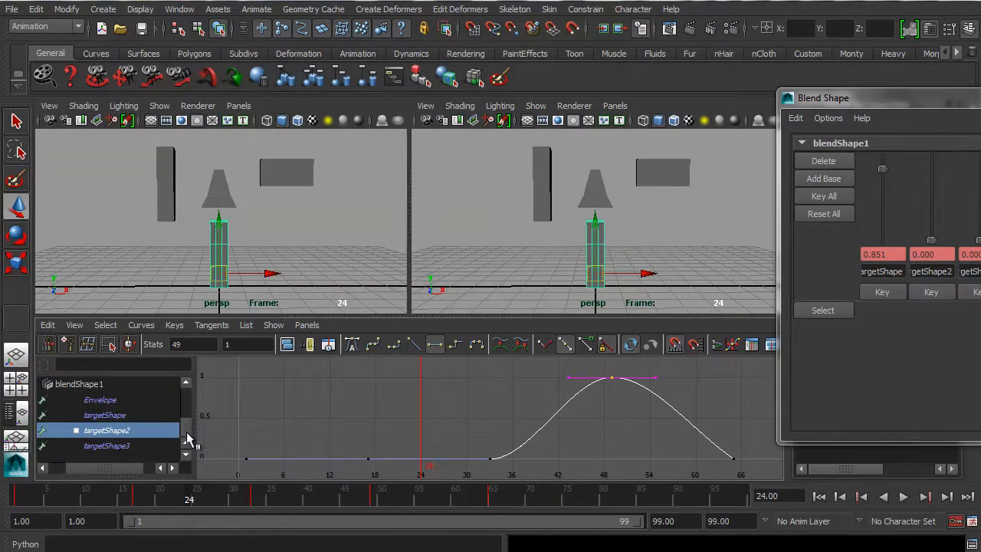
left_click(104, 414)
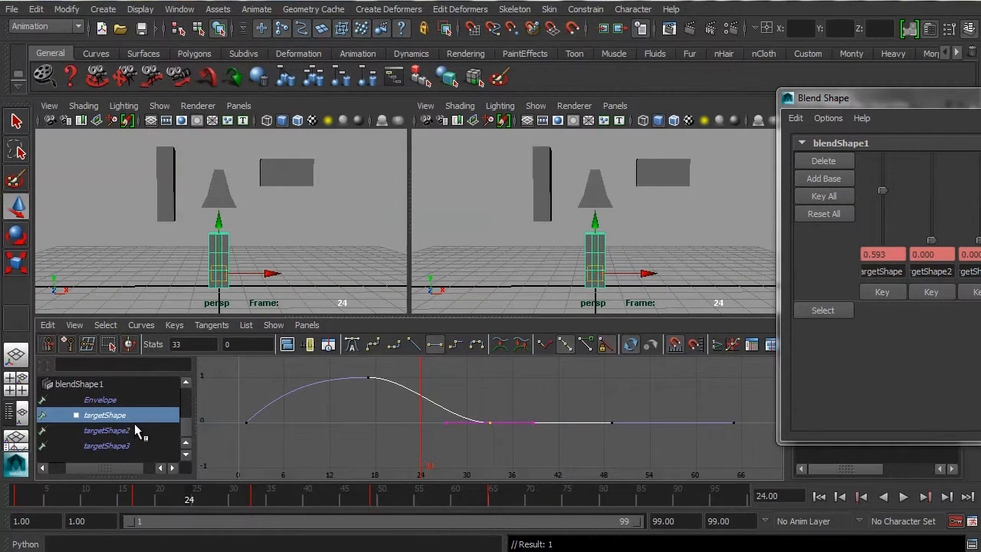
left_click(107, 429)
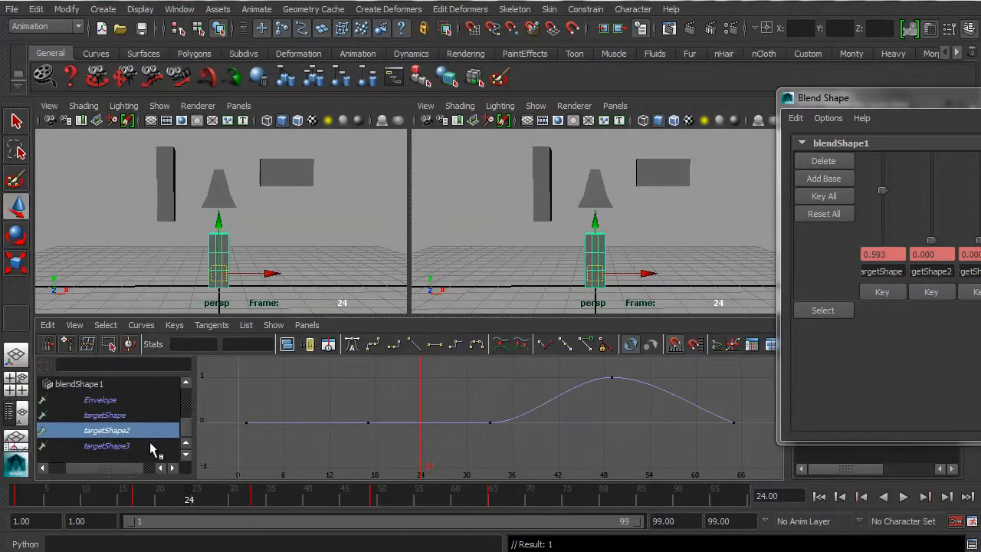
left_click(107, 445)
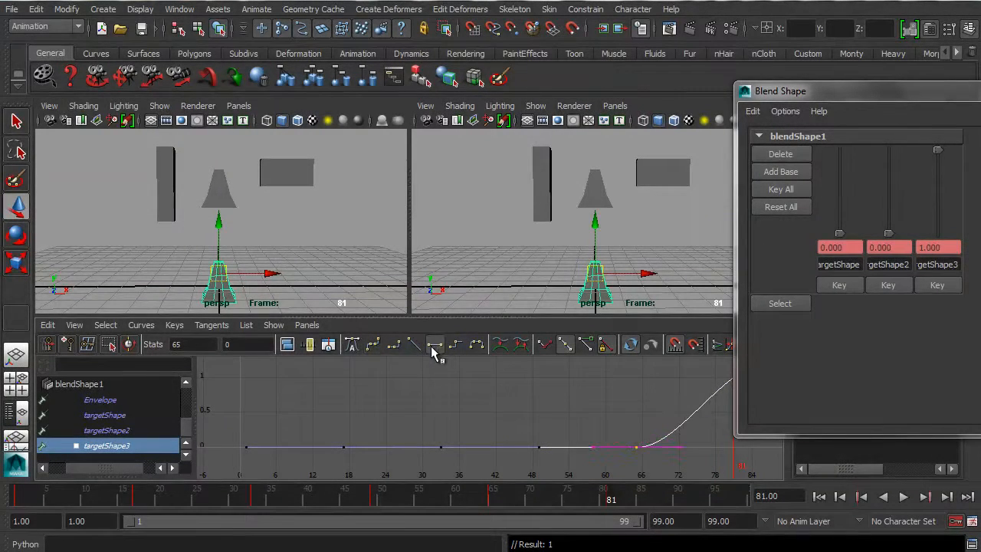
Key the third target at full on frame 81 and bring it back to 0 at frame 99
left_click(902, 496)
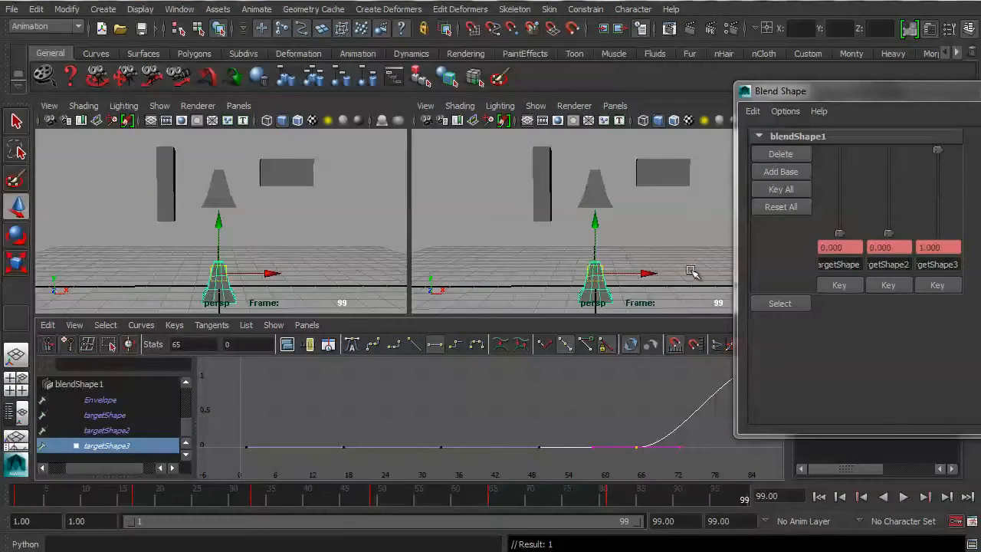
left_click_drag(938, 150, 937, 233)
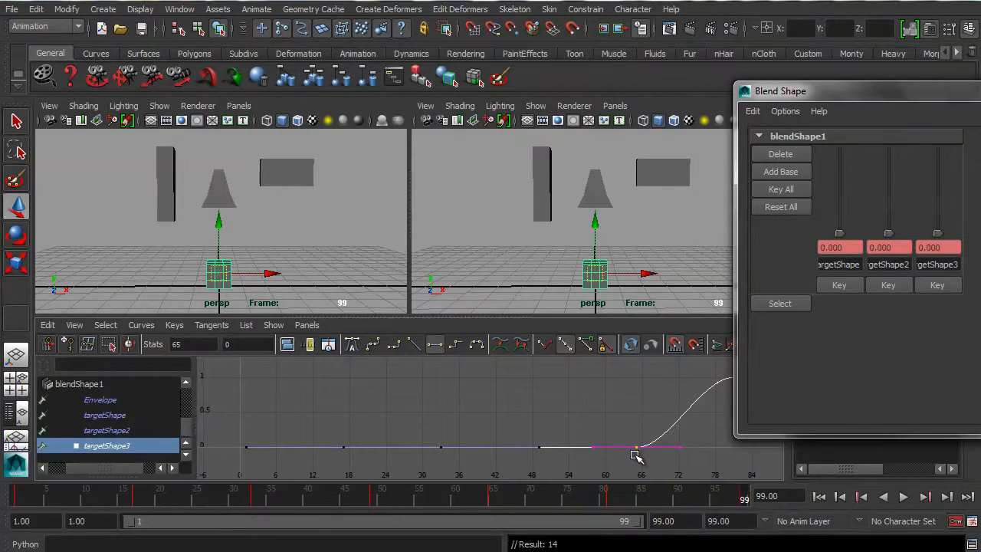
mouse_move(636, 426)
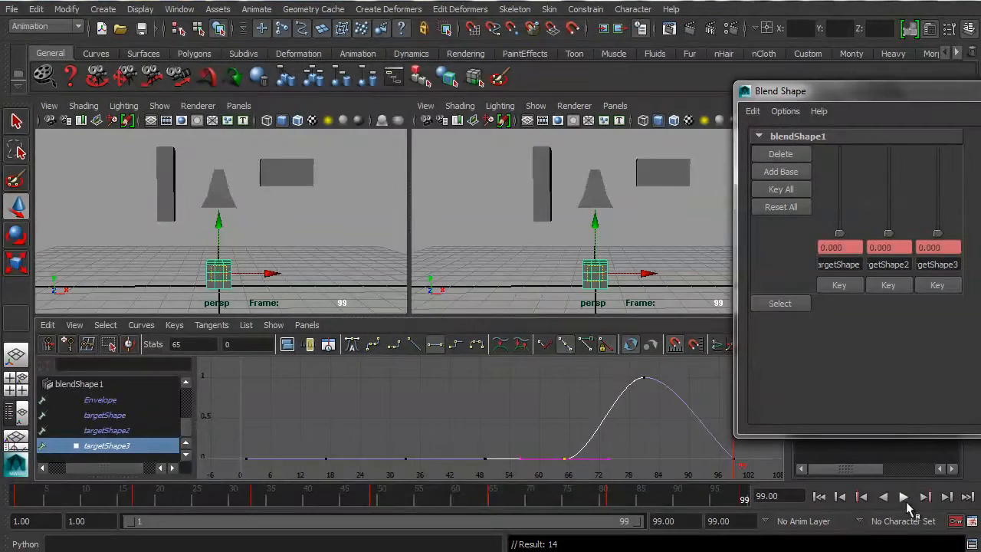
left_click(903, 497)
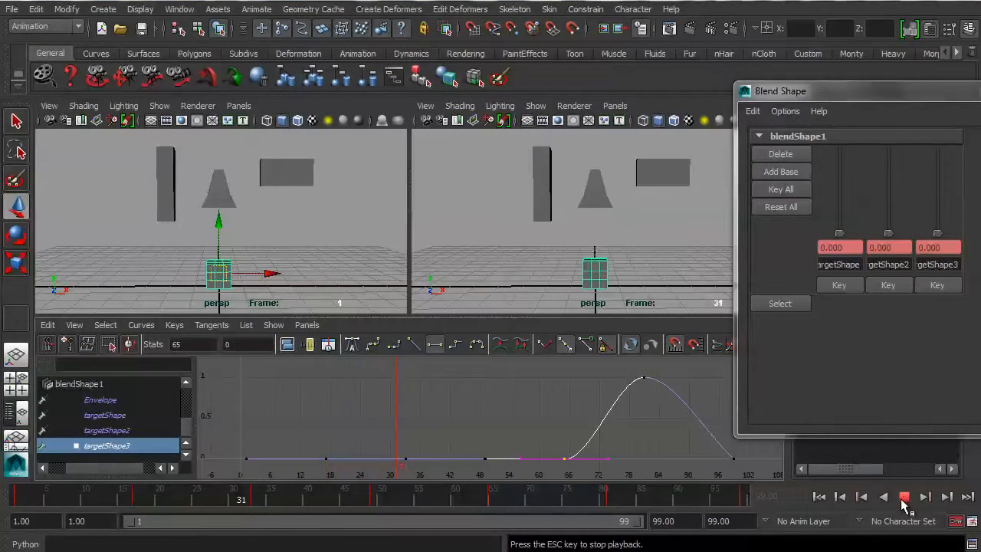
left_click(902, 497)
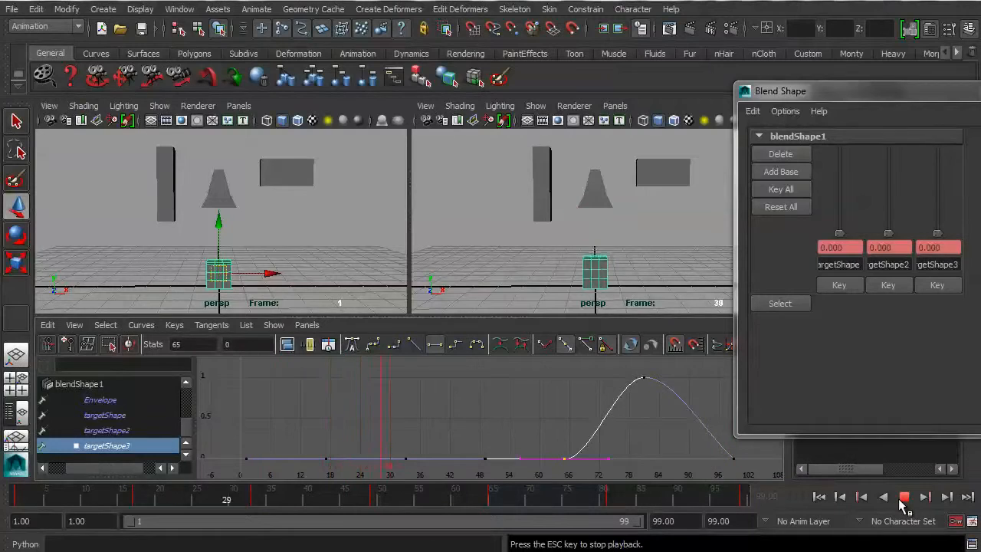
left_click(904, 496)
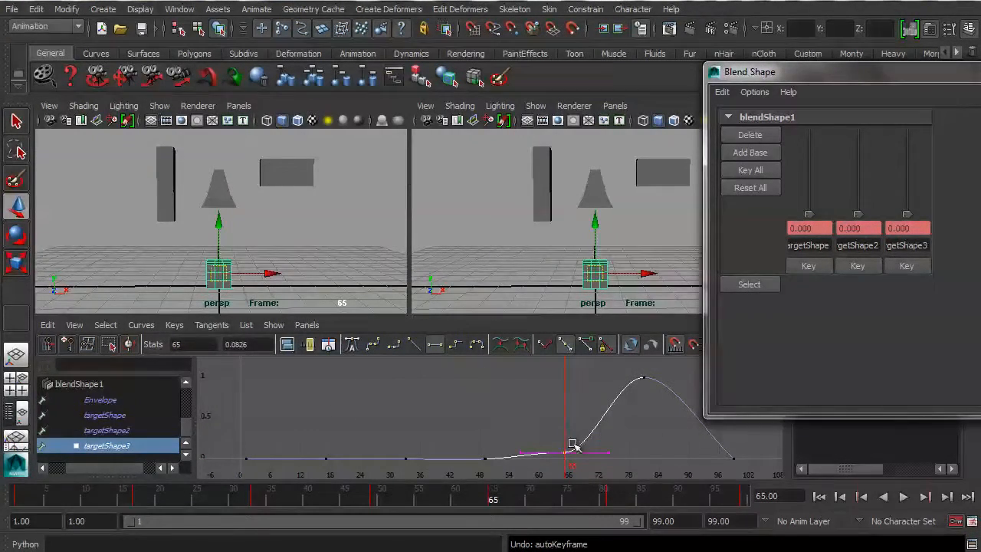
Flatten the third target's tangent at the frame 65 key
left_click_drag(573, 444, 568, 426)
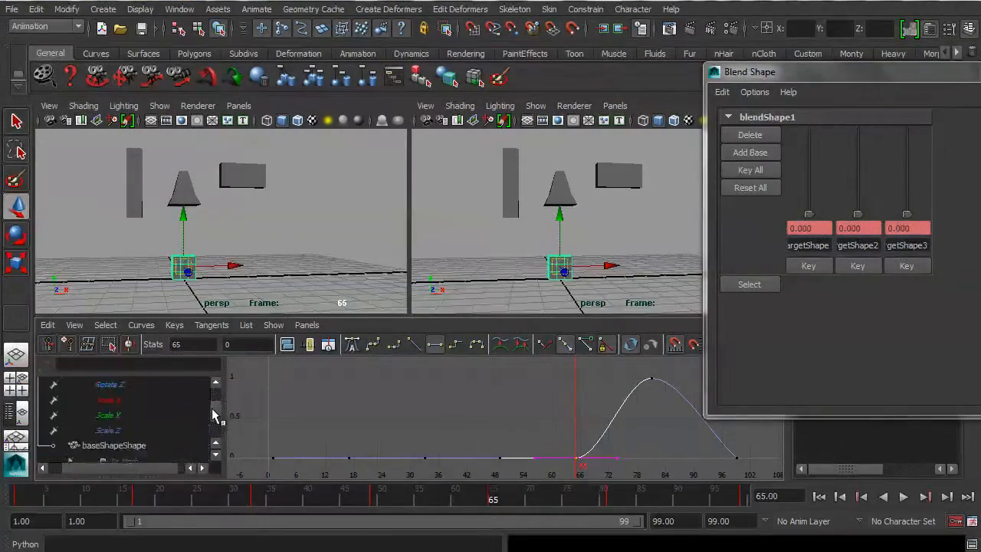
left_click(119, 444)
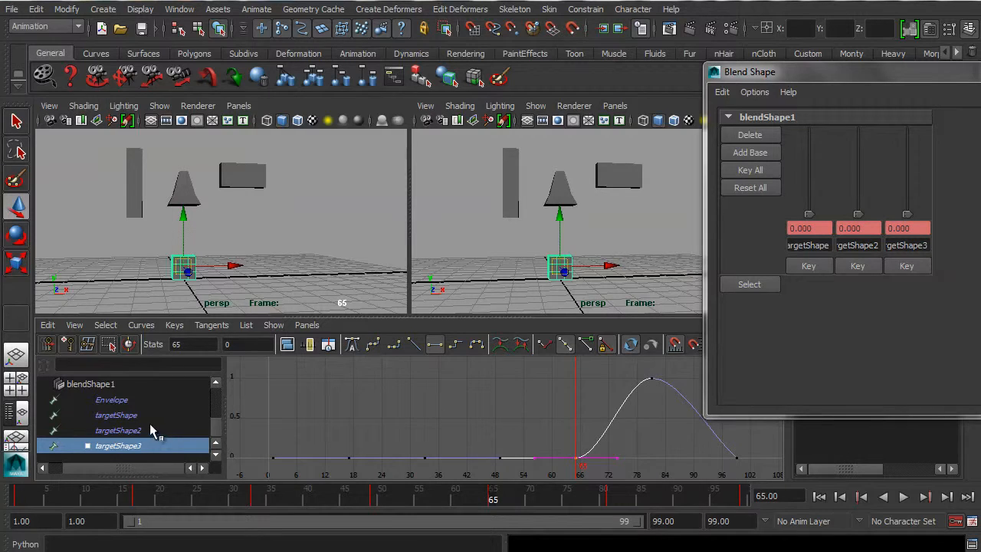
left_click(118, 444)
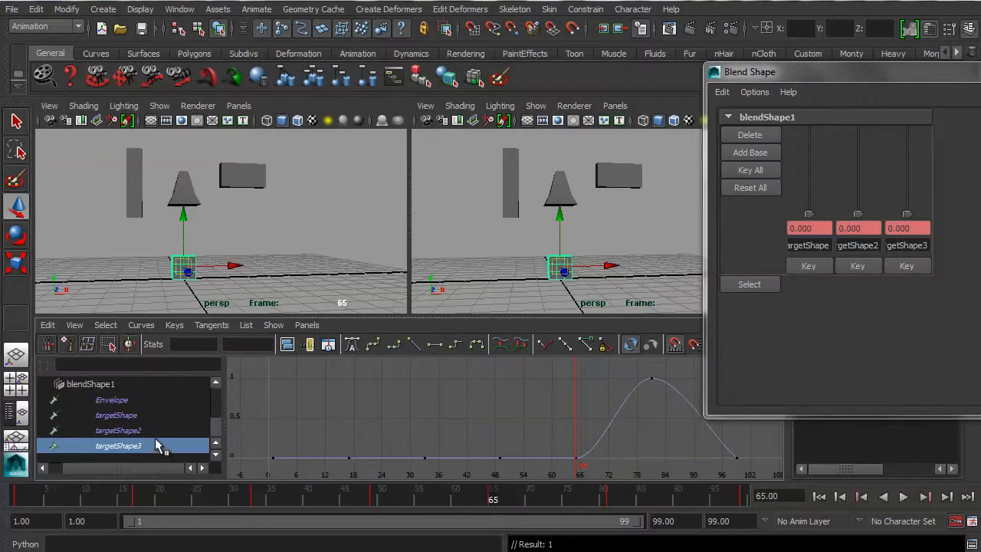
Select the second target's frame 65 key to smooth it, then replay the morph animation
left_click(118, 429)
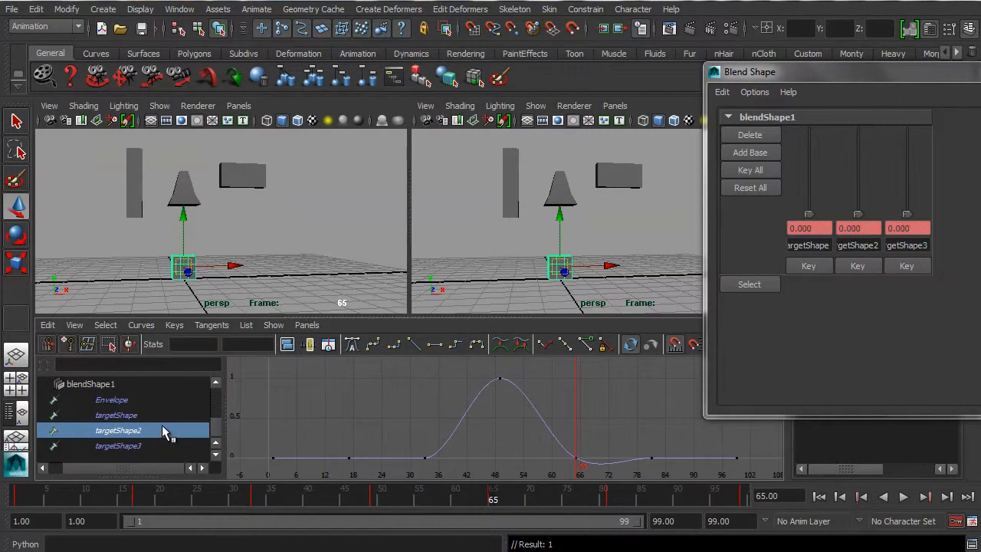
left_click(118, 429)
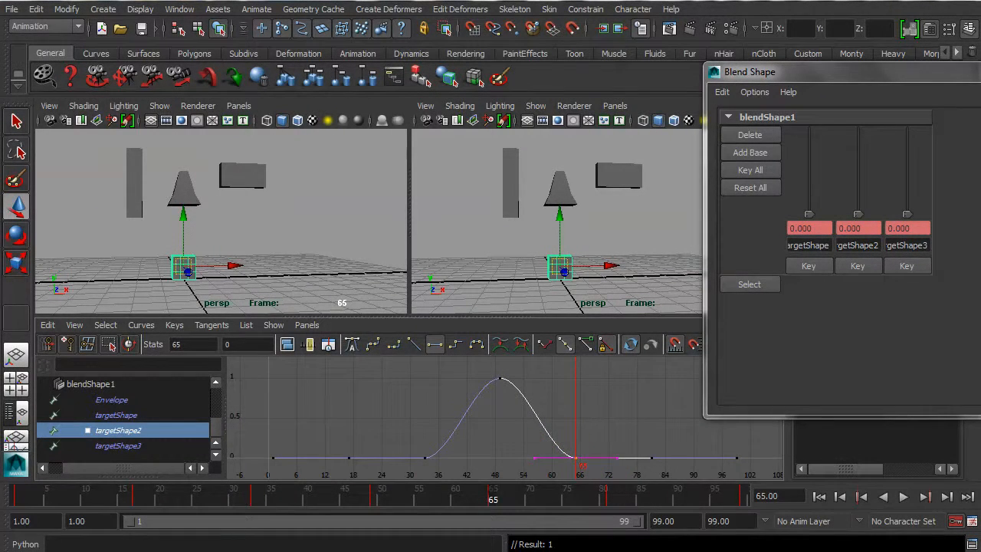
mouse_move(553, 427)
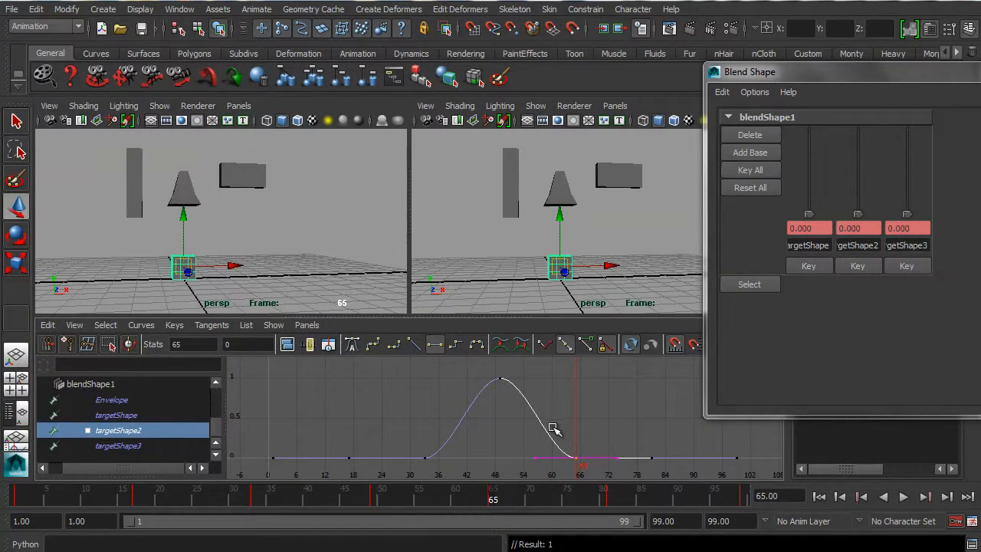
left_click(904, 497)
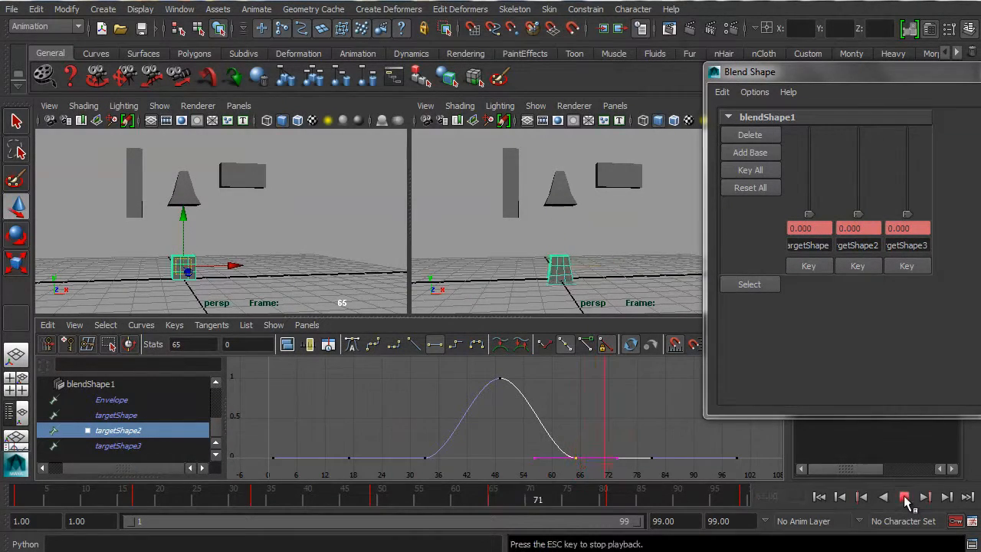